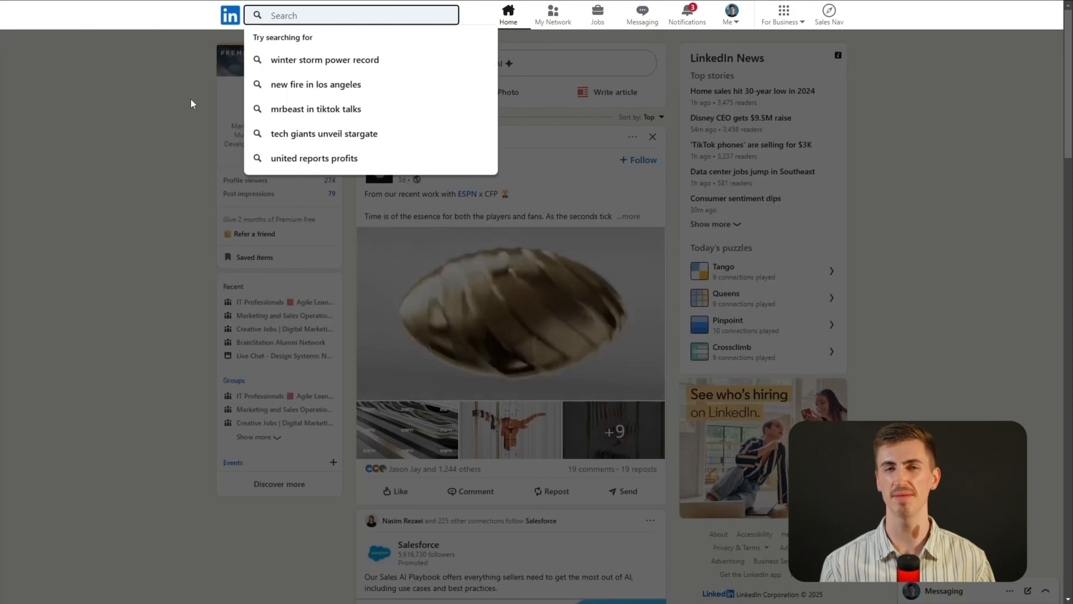
- Search LinkedIn for 'B2B Sales' and narrow the results to Groups
text(B2B Sales)
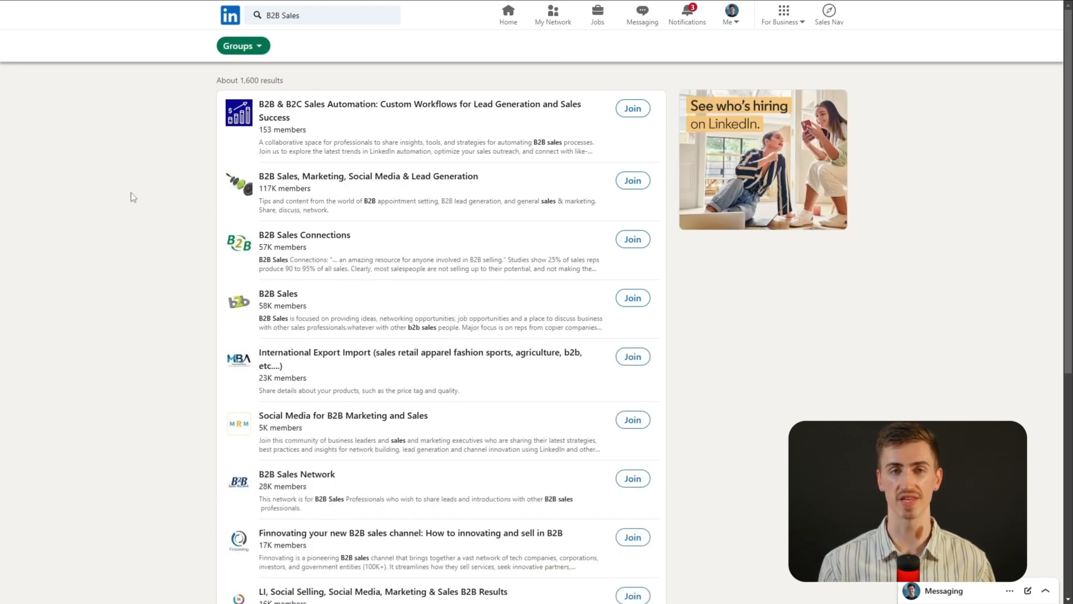
- Open the Sales Development Community group from the group search results
scroll(down, 3)
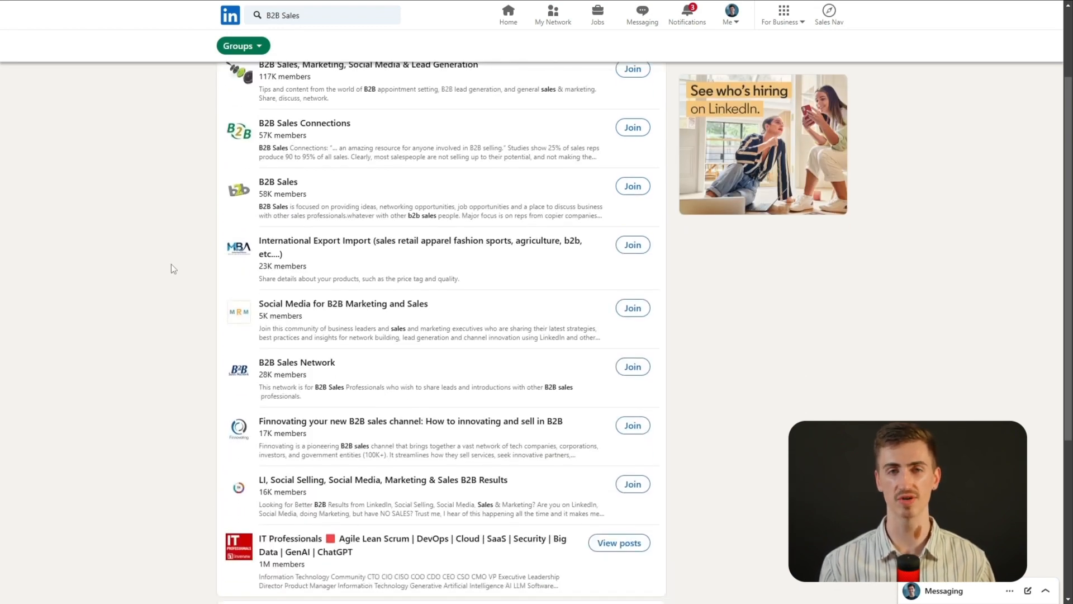
mouse_move(342, 303)
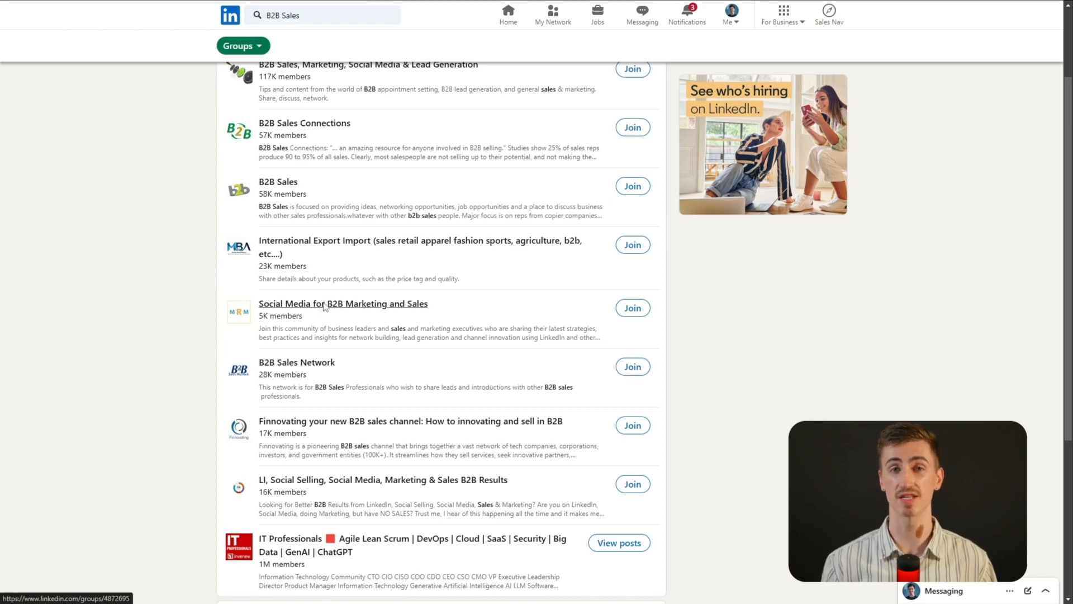
click(343, 303)
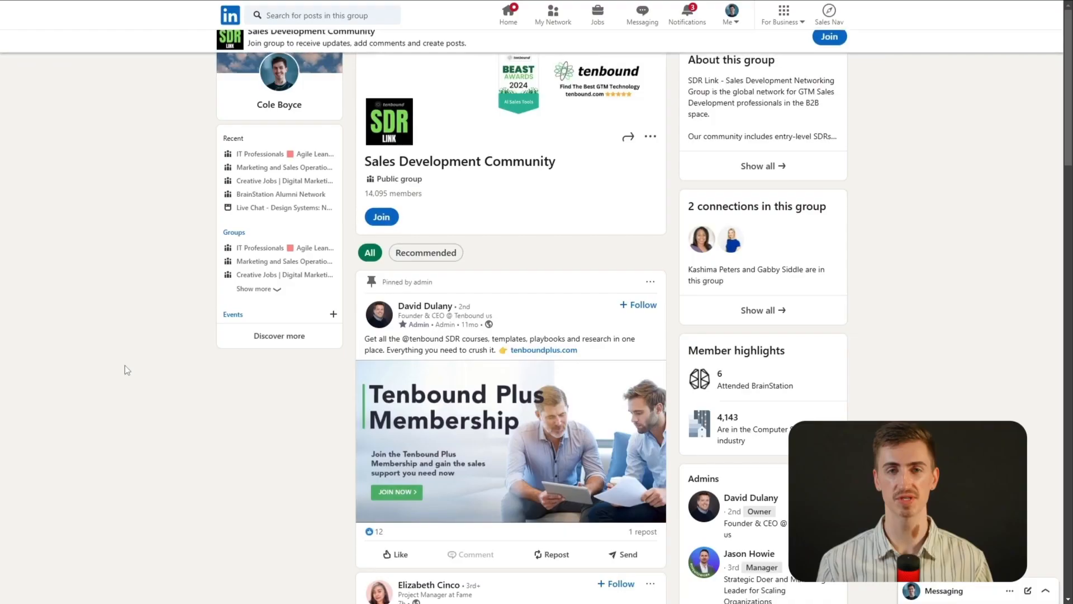
- Join the Sales Development Community group and continue past the welcome note
click(381, 216)
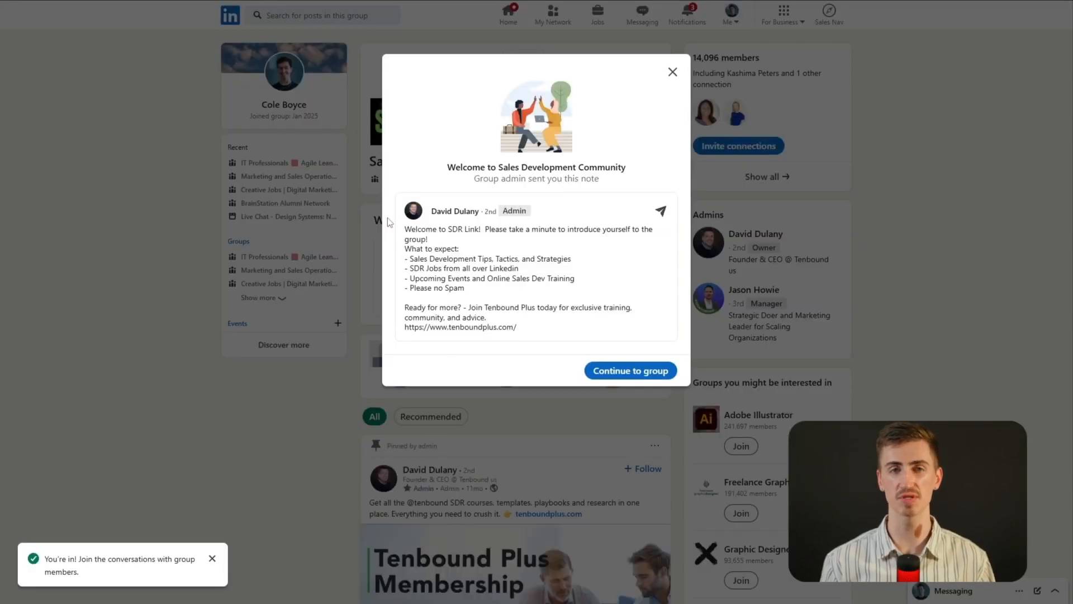
click(629, 369)
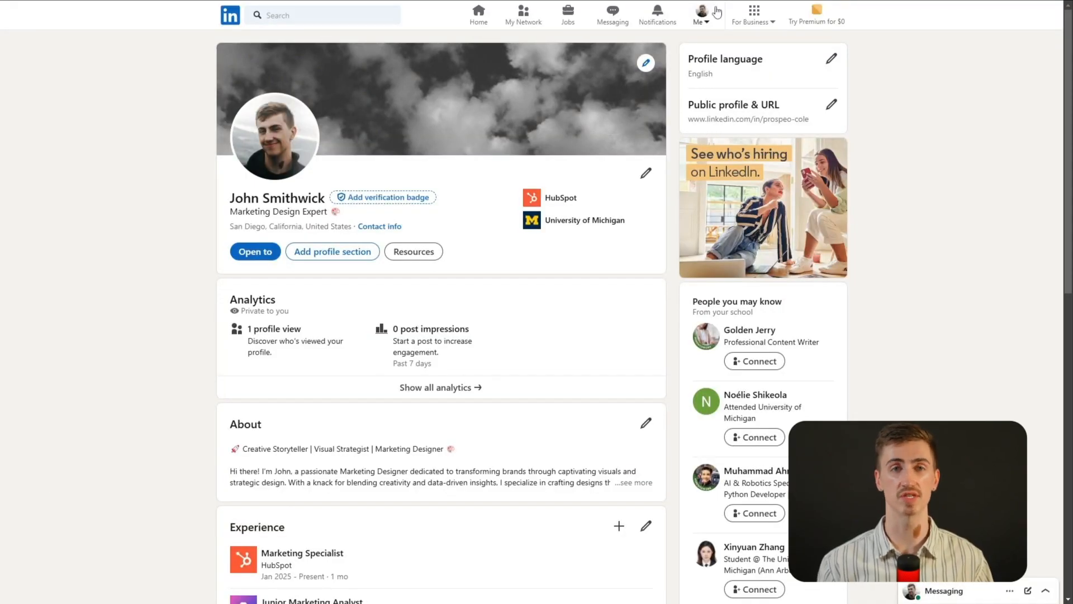
- From Settings & Privacy, start the free premium upgrade to reach Sales Navigator home
click(698, 15)
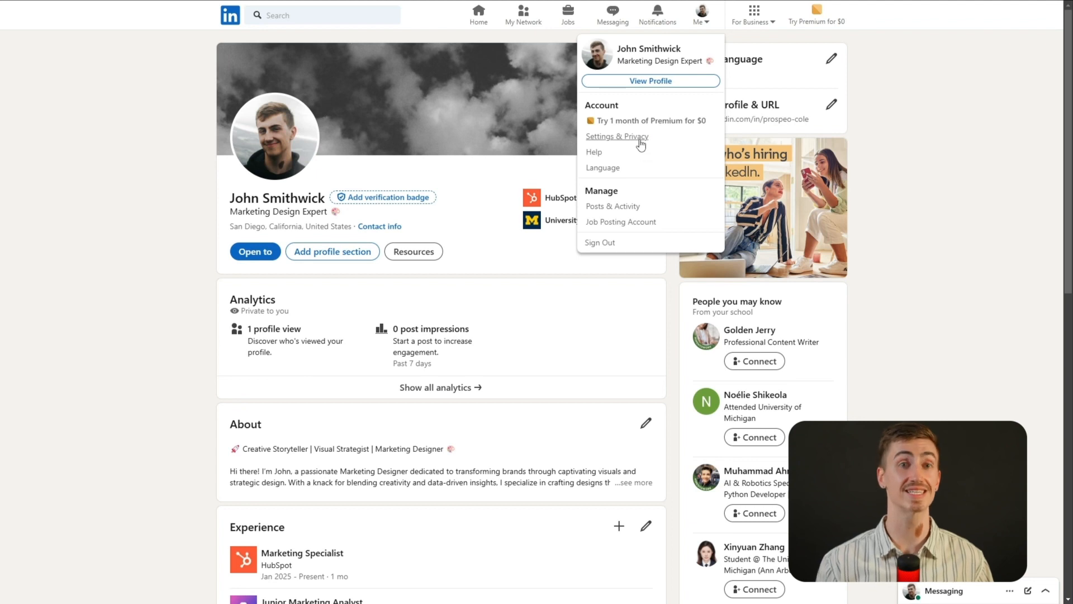
click(616, 137)
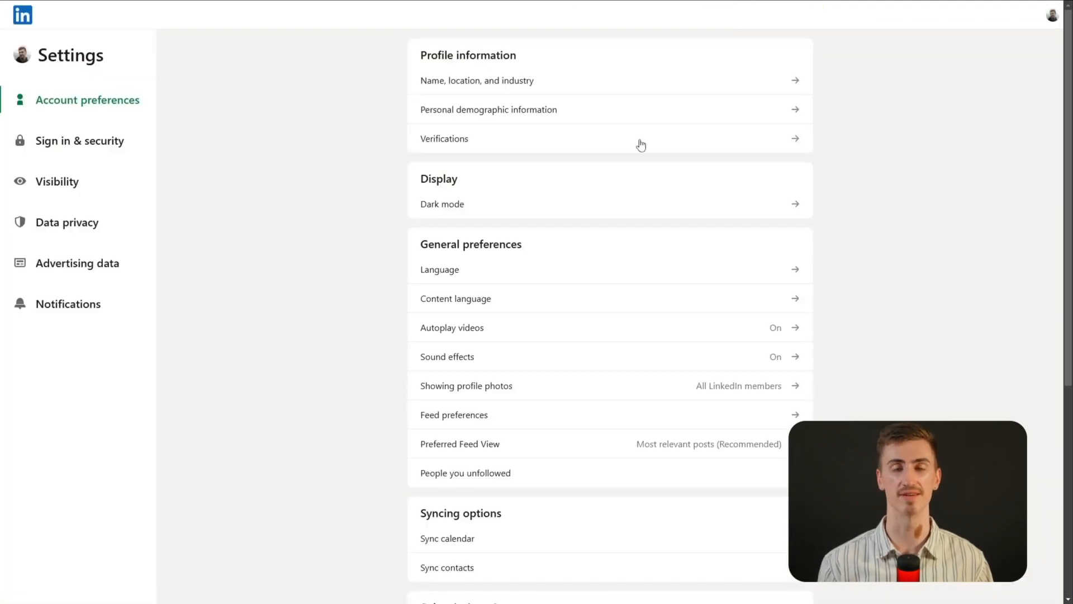
scroll(down, 3)
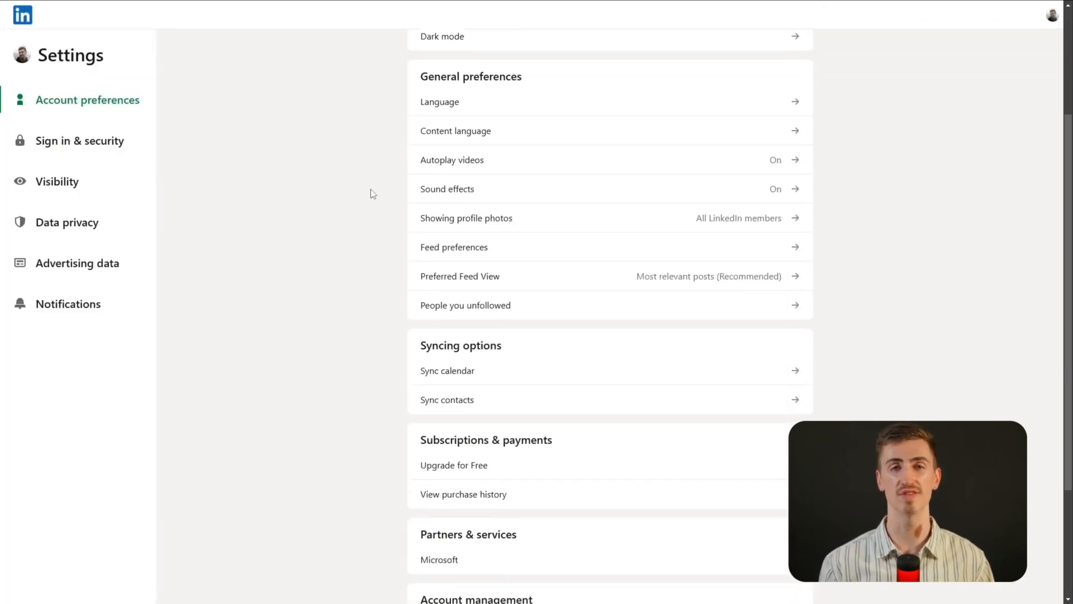
scroll(down, 3)
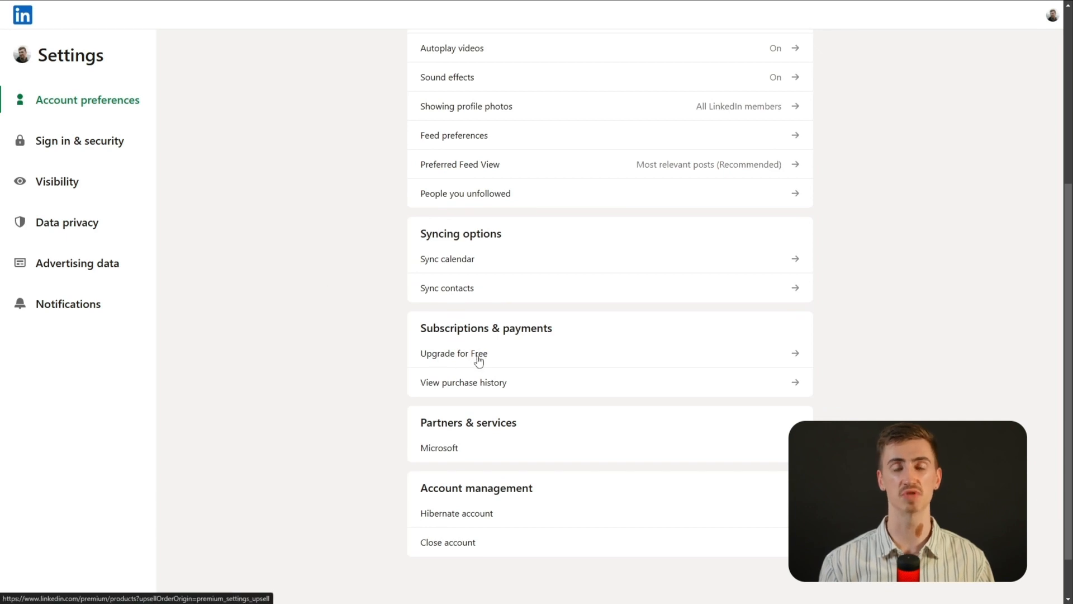
click(453, 354)
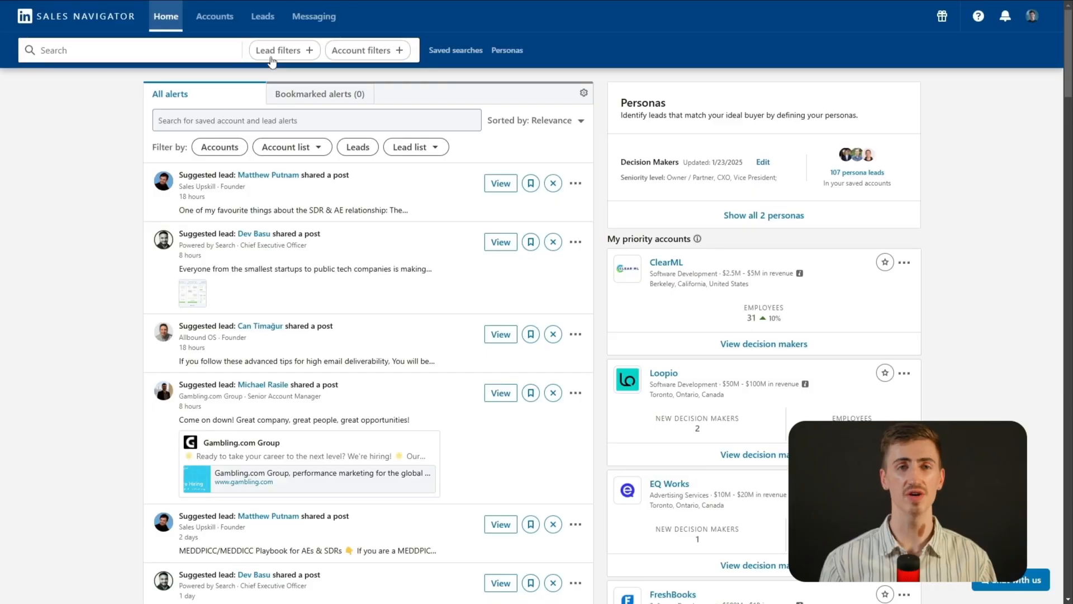
- Show the full Lead filters panel in Sales Navigator
click(280, 50)
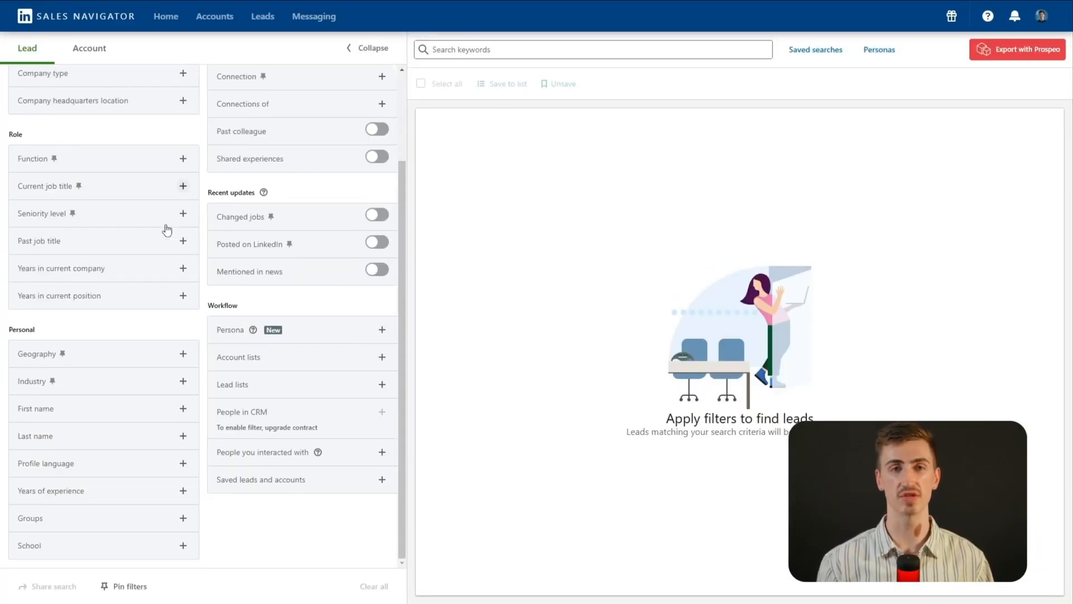